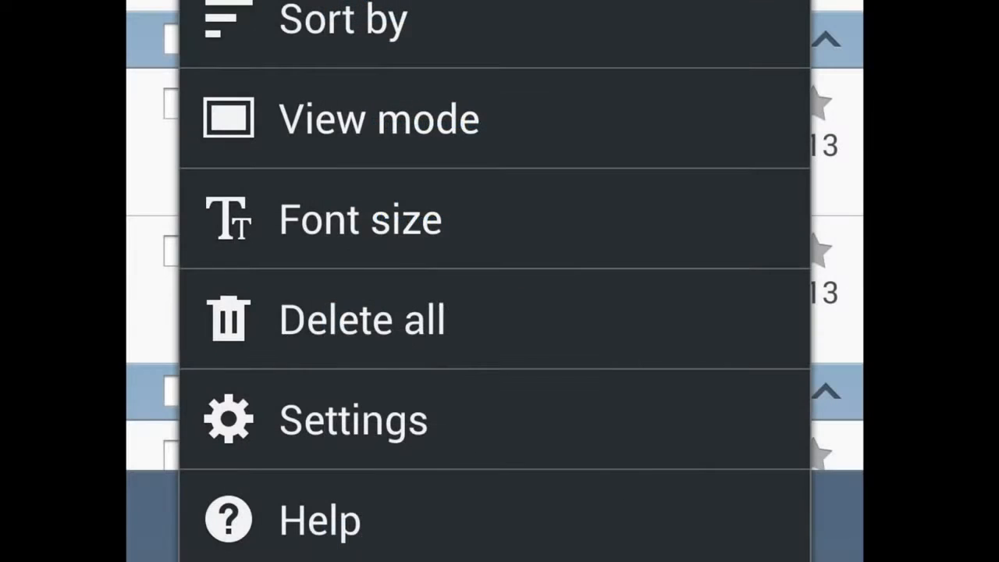
Add a new email account from Settings, enter its password, and choose manual setup.
click(352, 419)
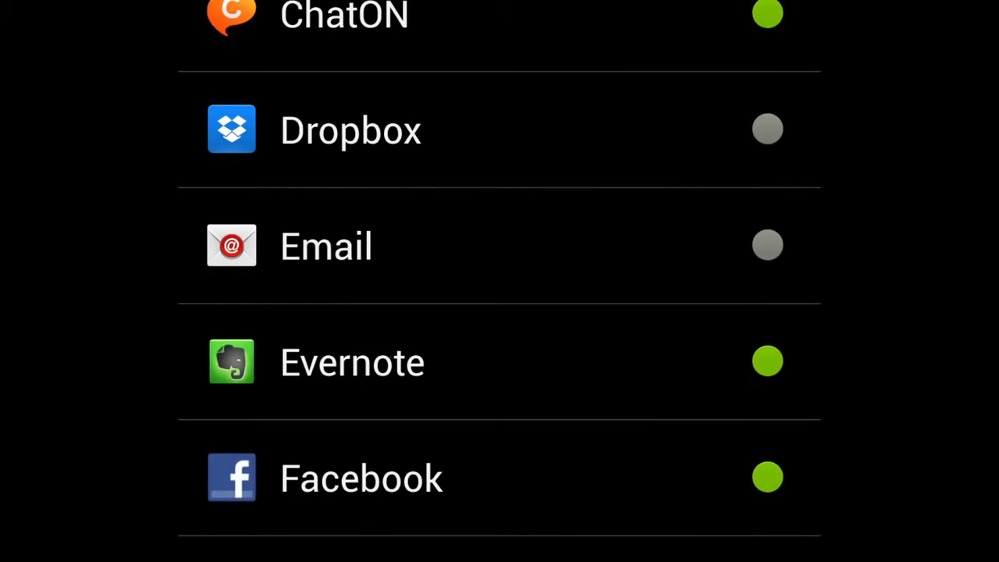
click(325, 245)
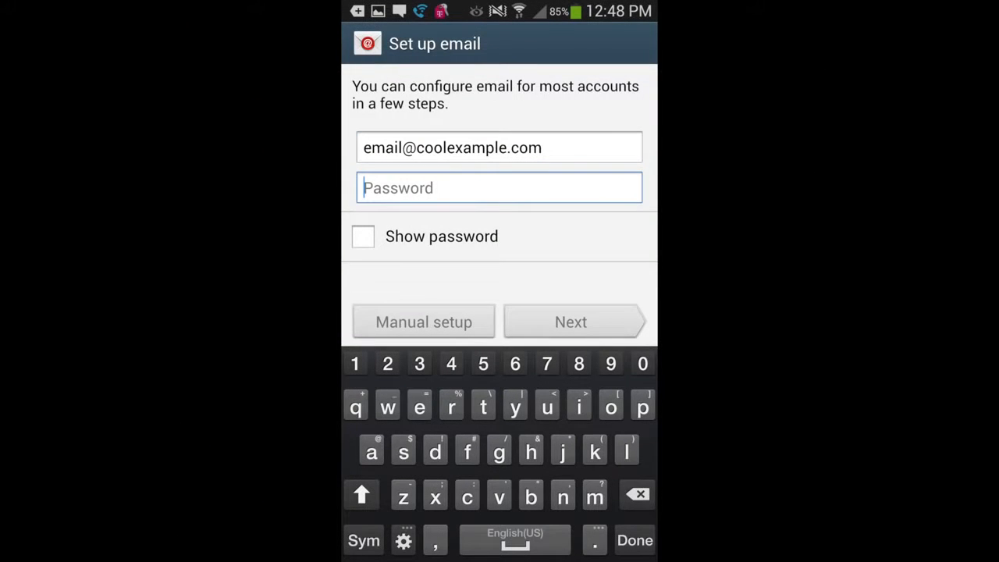
text(password)
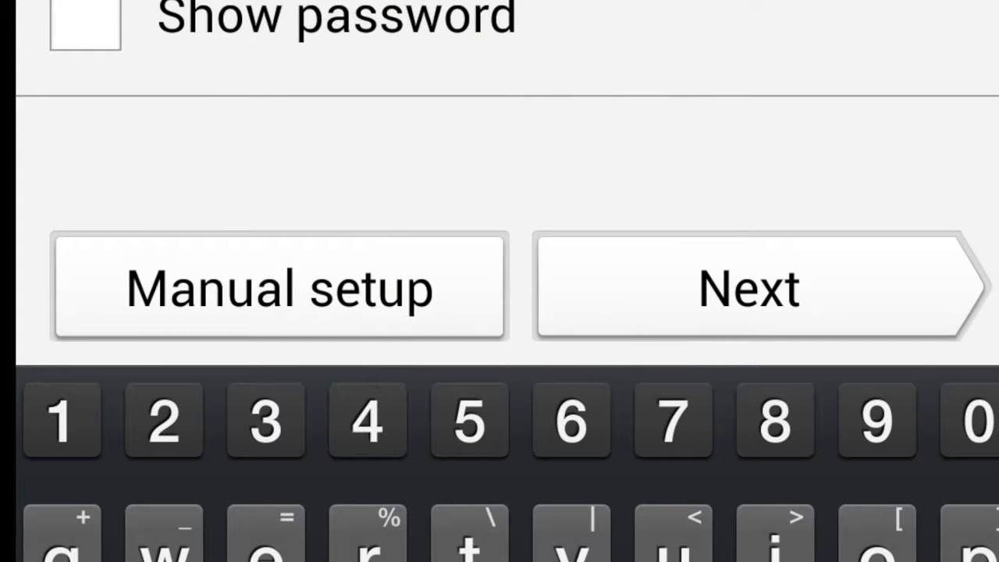
click(279, 287)
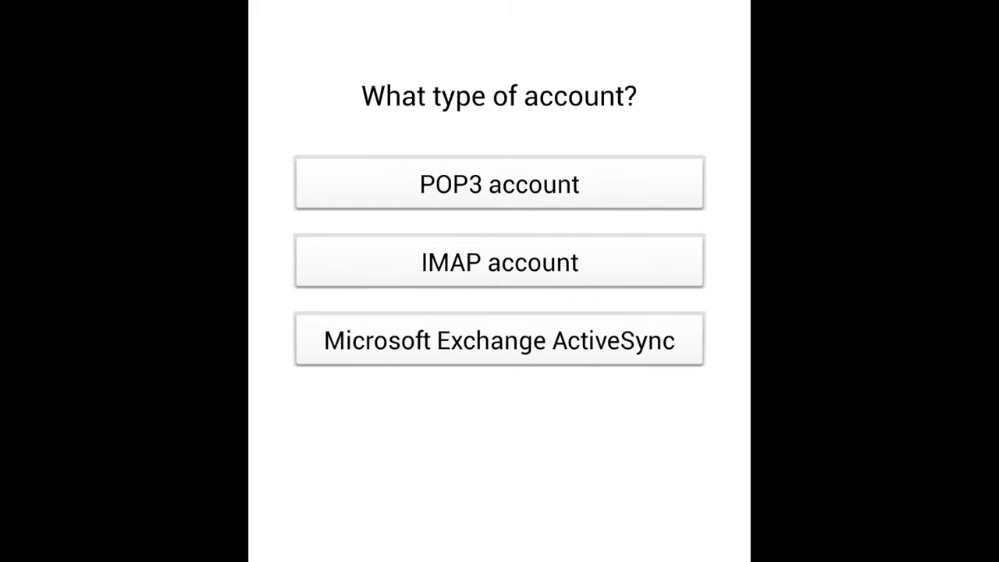
Choose POP3 with incoming port 110 and server deletion set to Never.
click(498, 261)
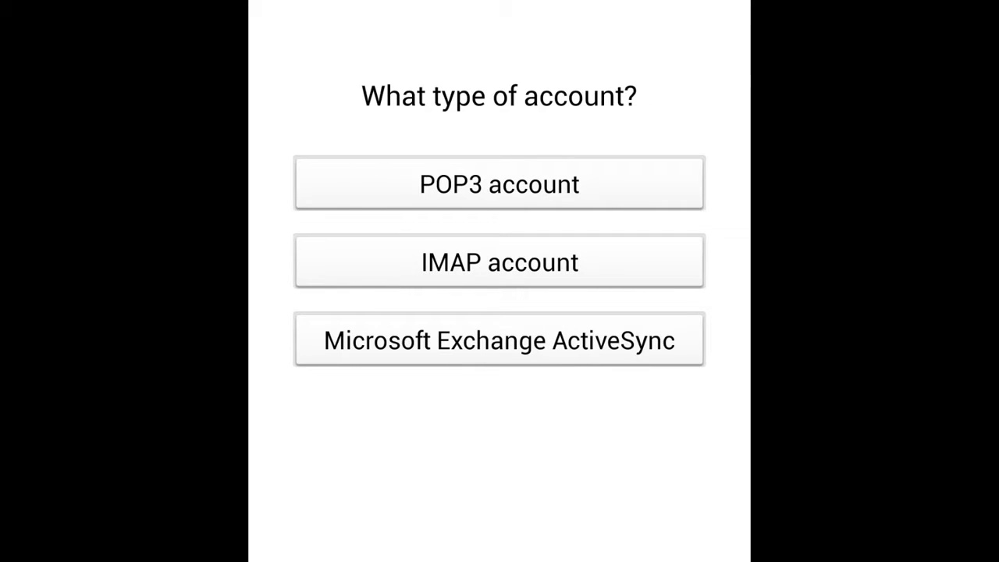
click(498, 184)
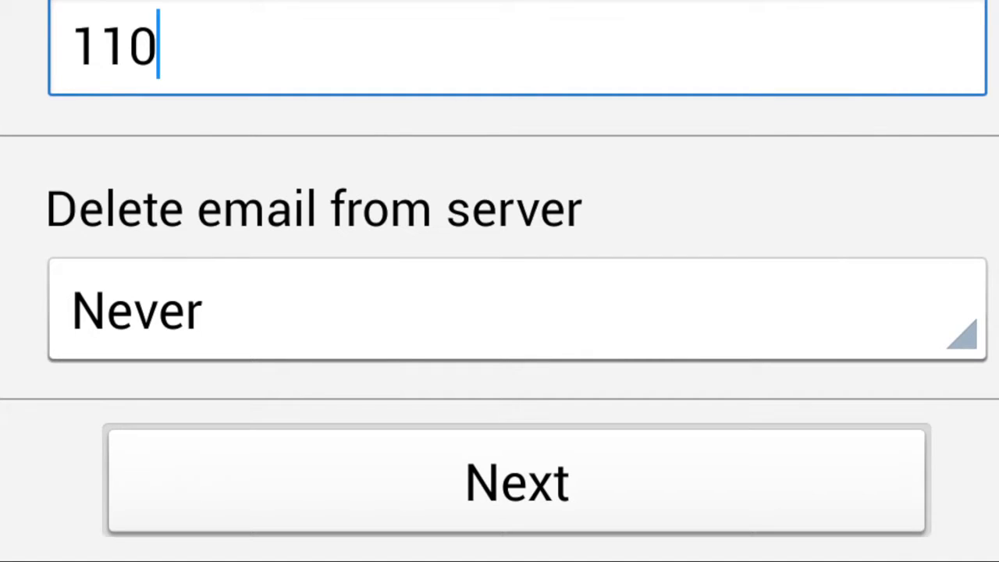
Set outgoing server smtpout.secureserver.net to port 80 with sign-in required.
click(515, 479)
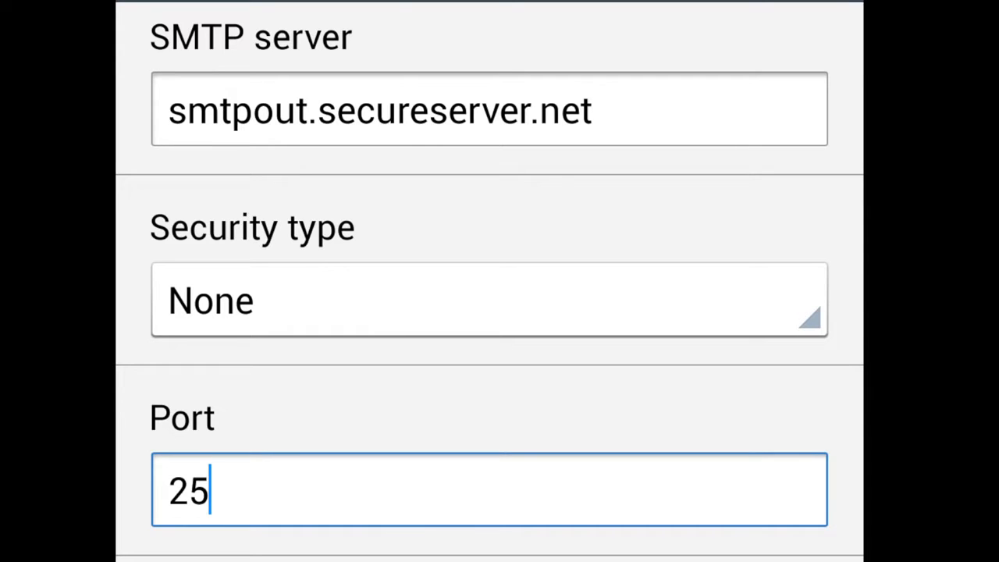
text(80)
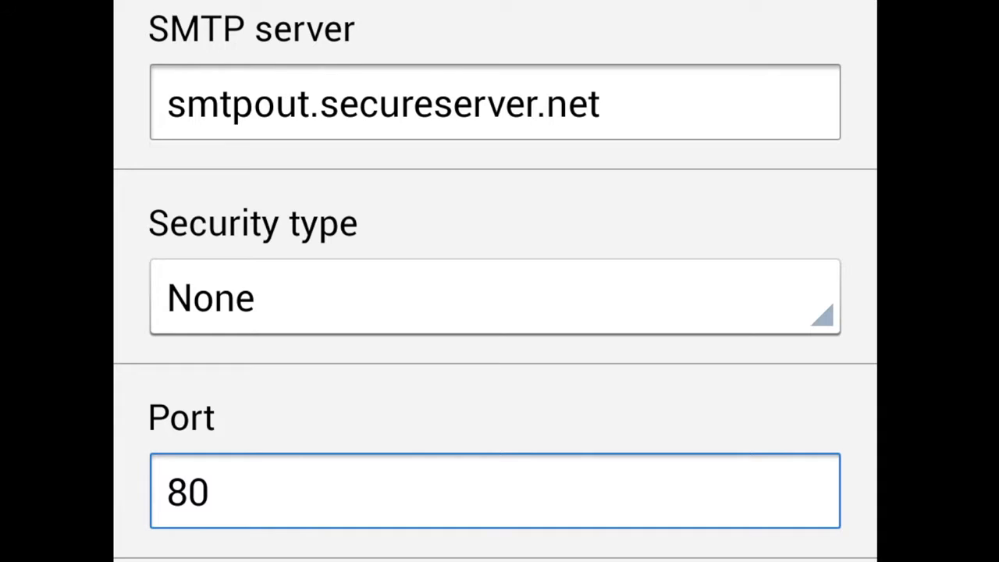
scroll(down, 3)
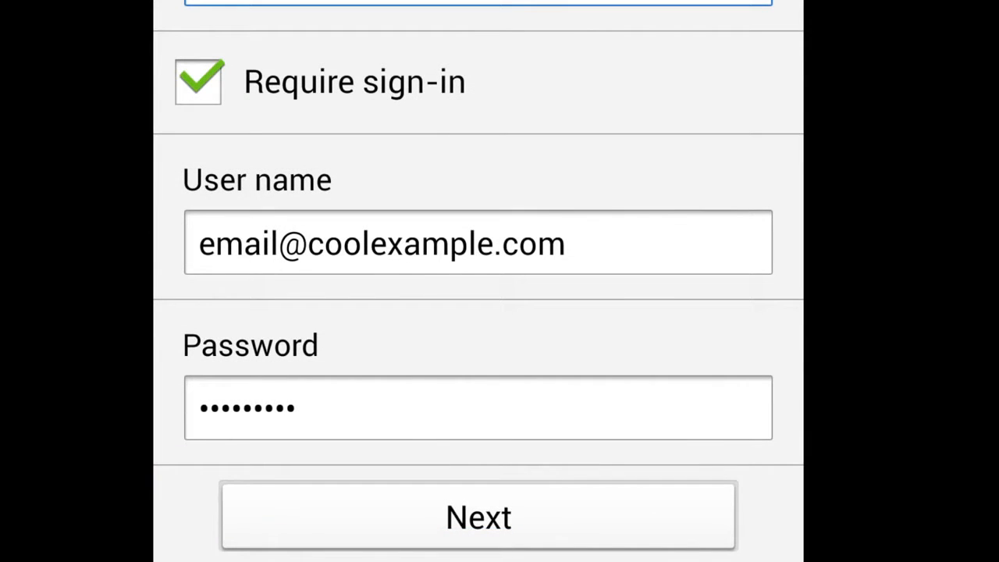